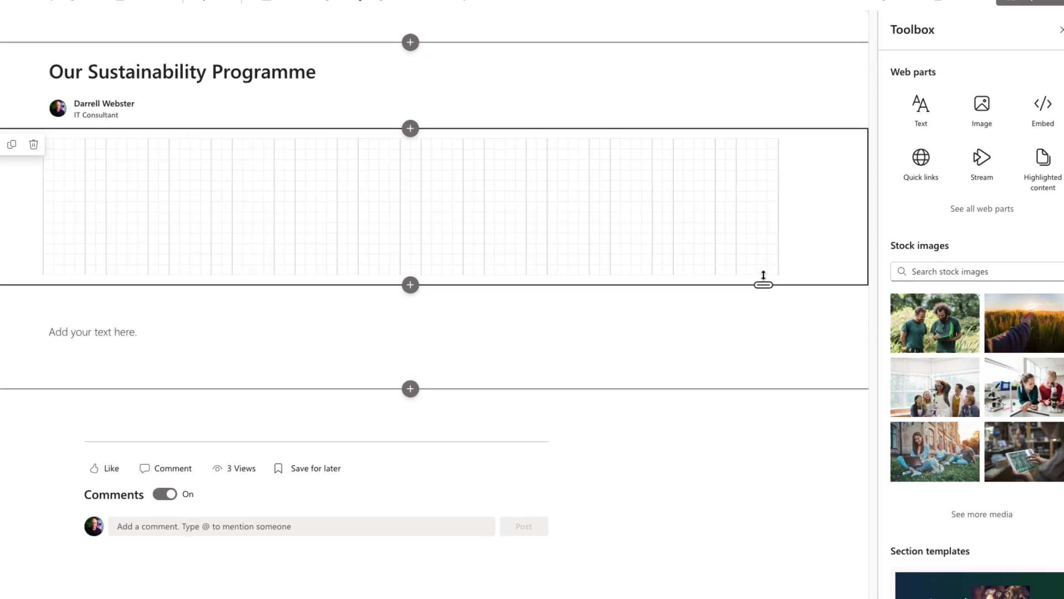
- Scroll down to the empty flexible section below the page title
scroll(down, 3)
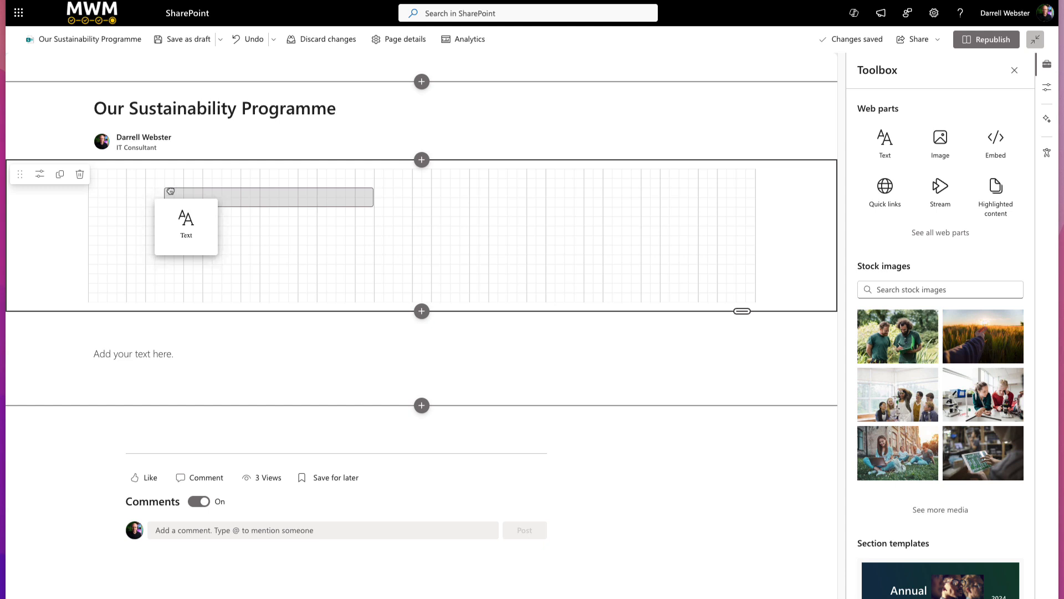
- Place the text block and enter a Heading 2 reading 'Sustainability objectives'
click(186, 224)
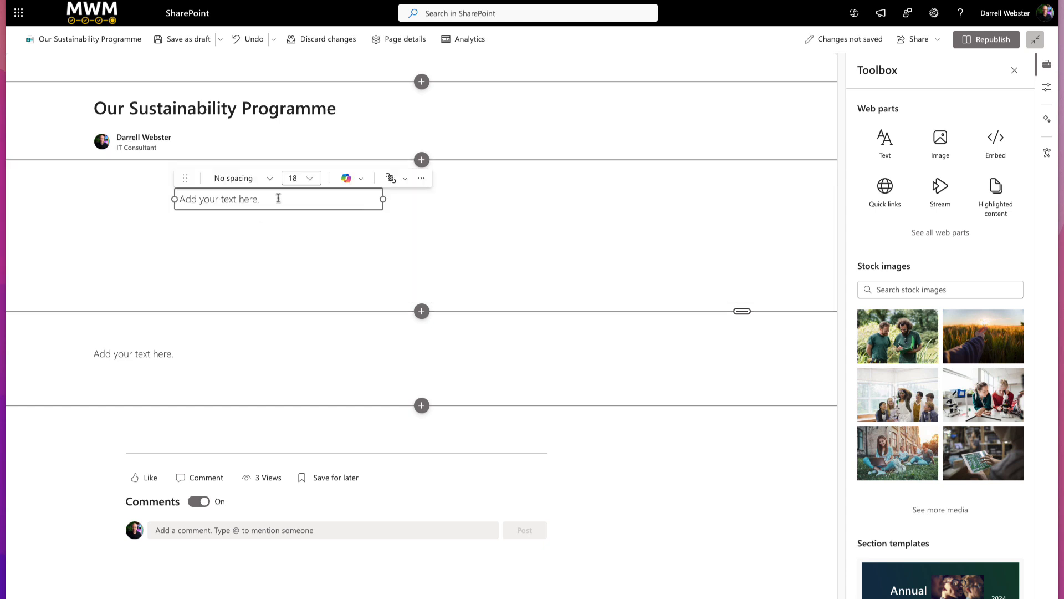
click(237, 177)
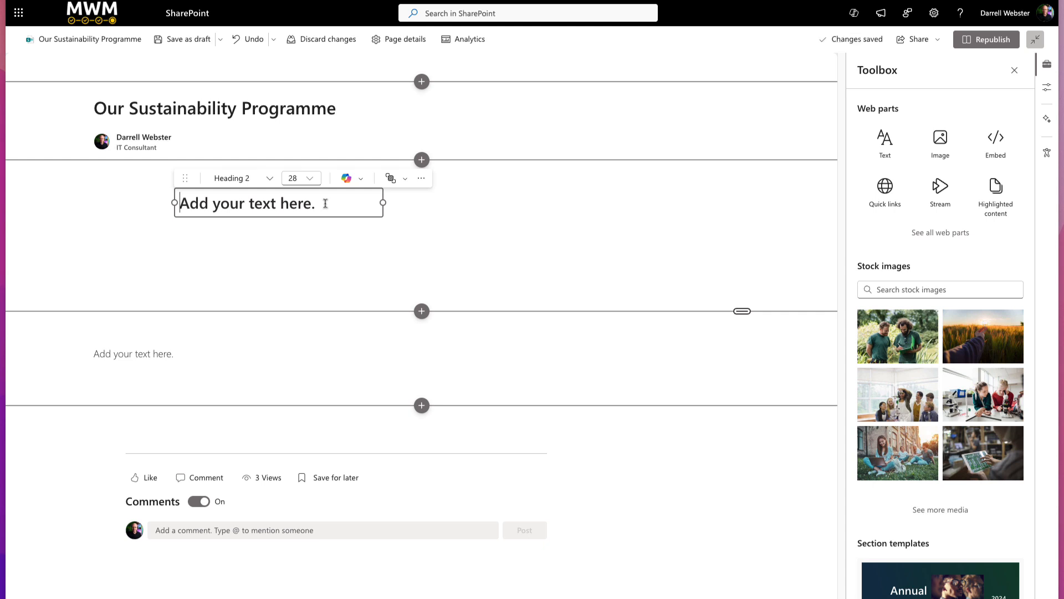
text(Sustainab)
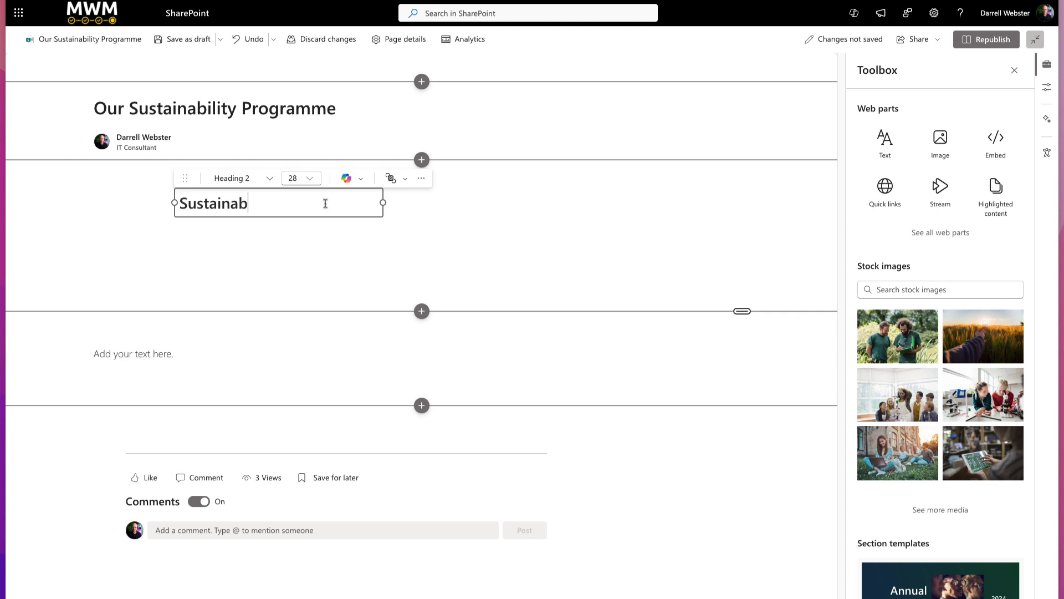
text(ility)
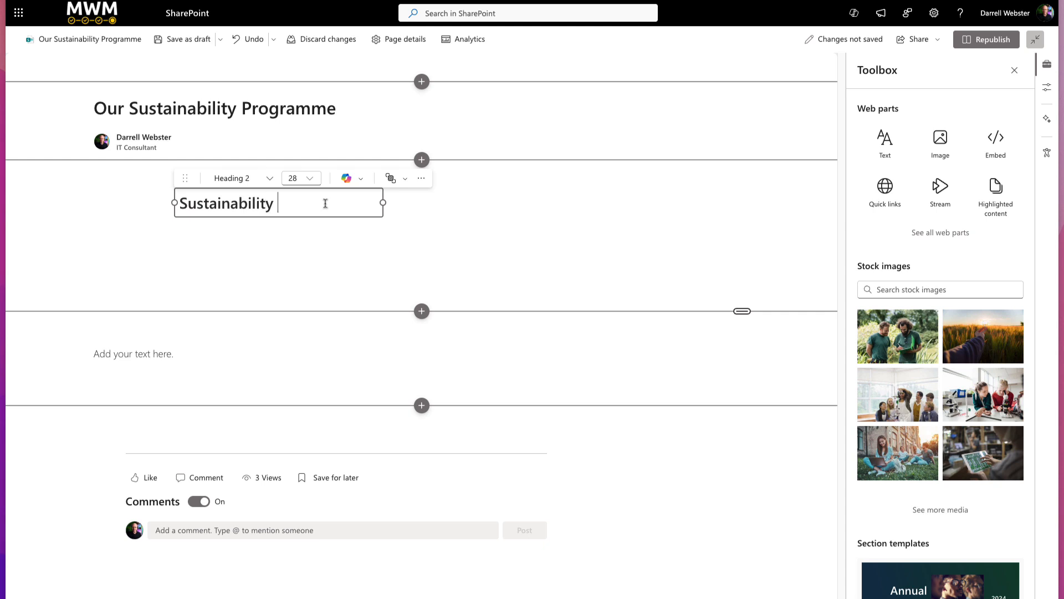
text(objec)
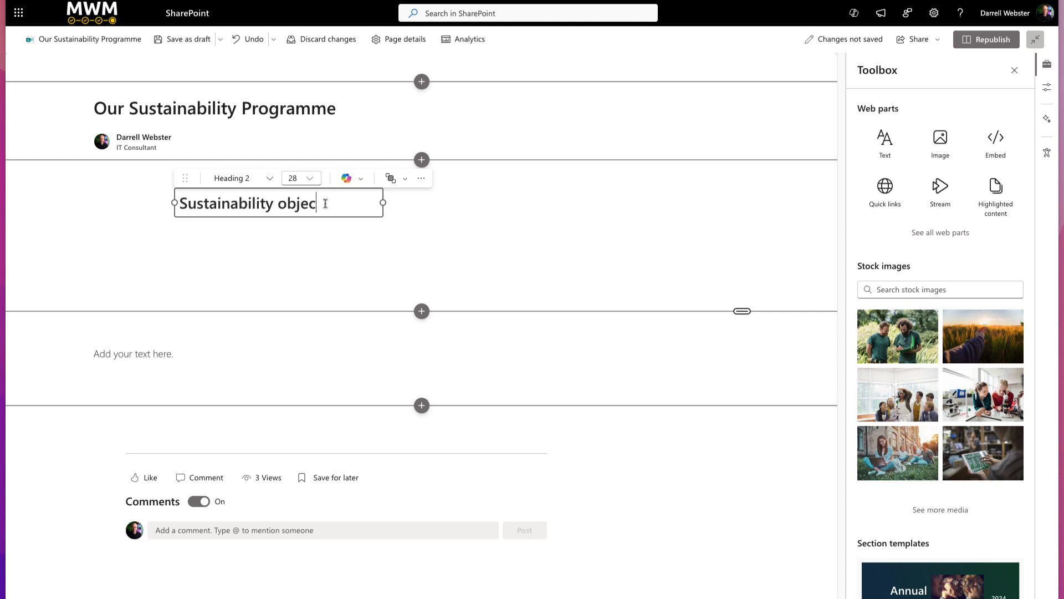
text(tives)
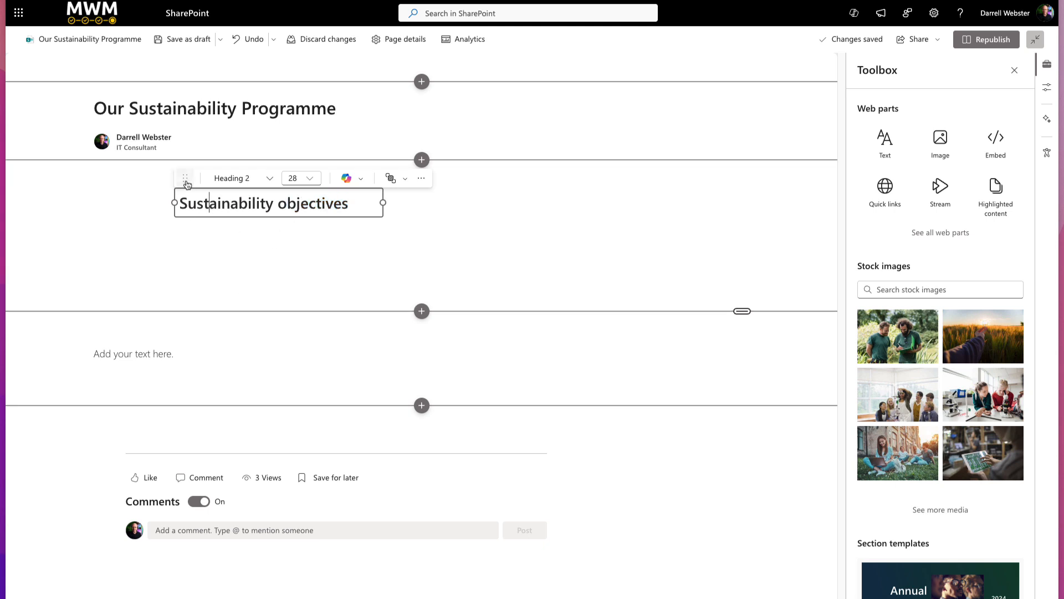
mouse_move(185, 181)
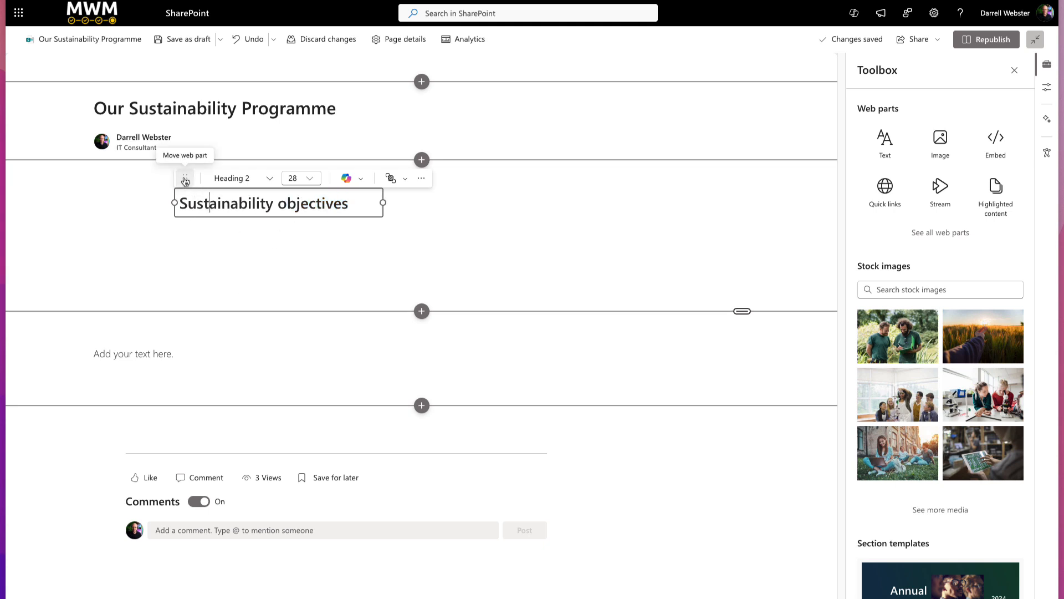
mouse_move(185, 178)
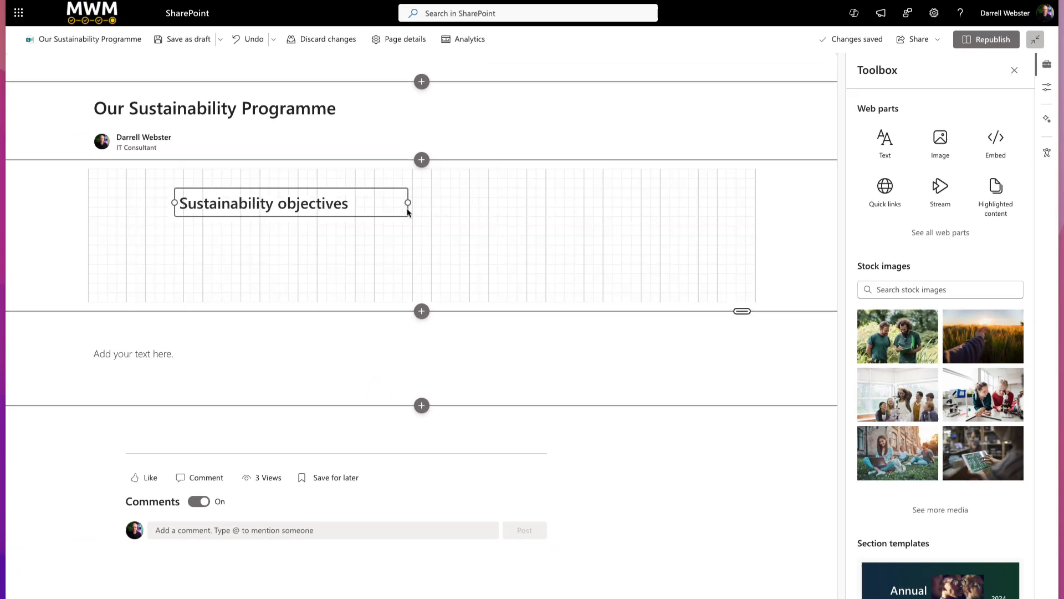
- Finish widening the heading block and show the full list of web parts
click(291, 203)
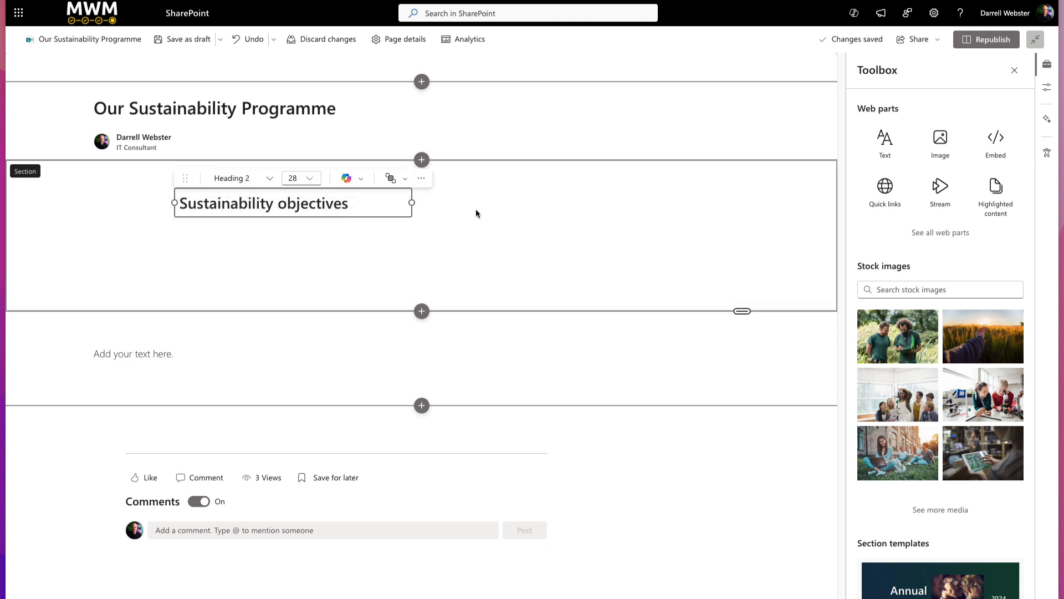
mouse_move(940, 146)
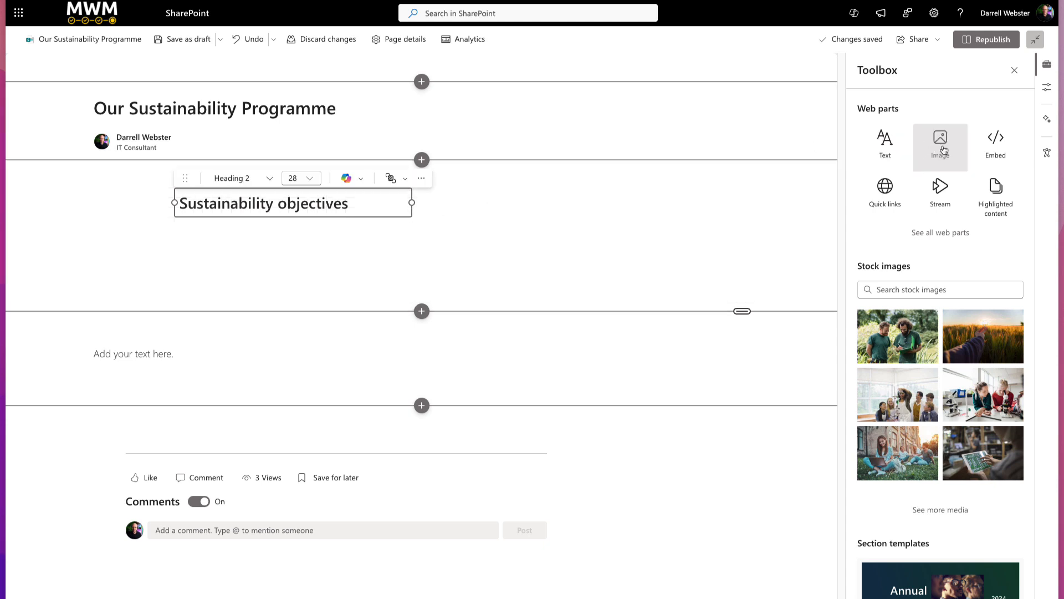
mouse_move(940, 146)
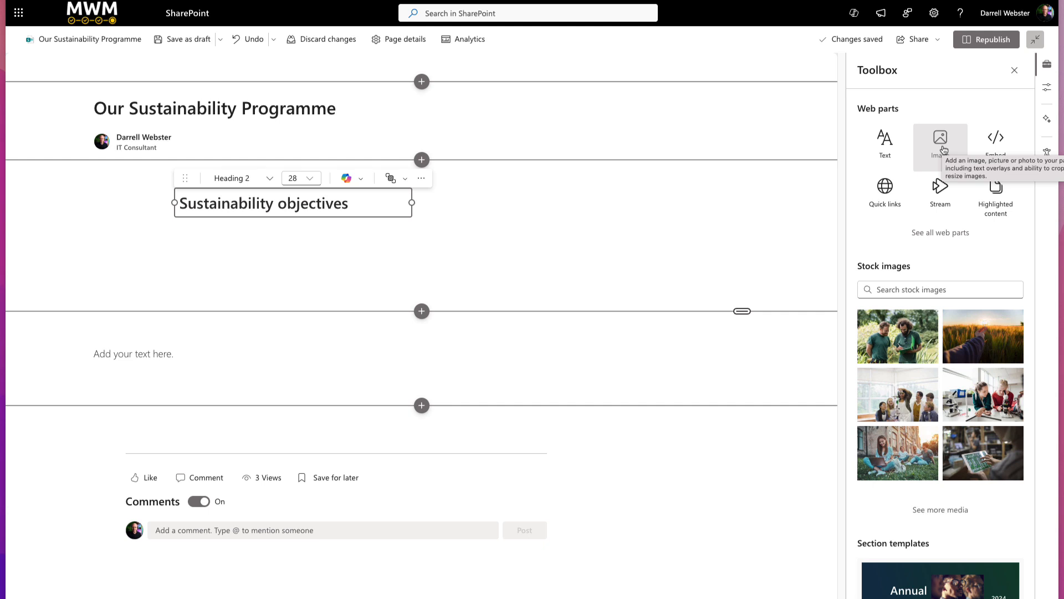
click(459, 319)
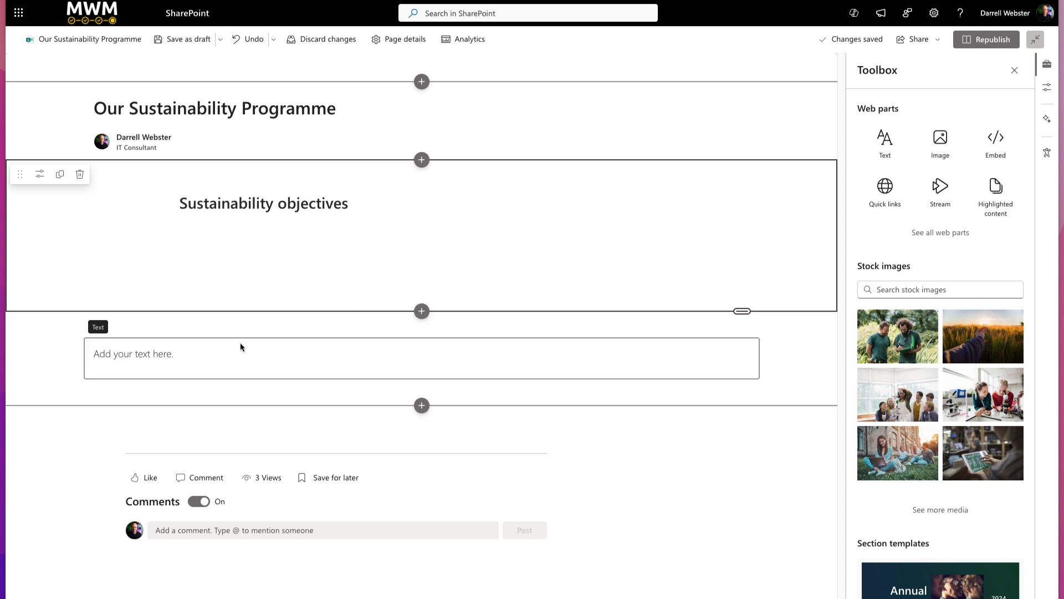
mouse_move(421, 328)
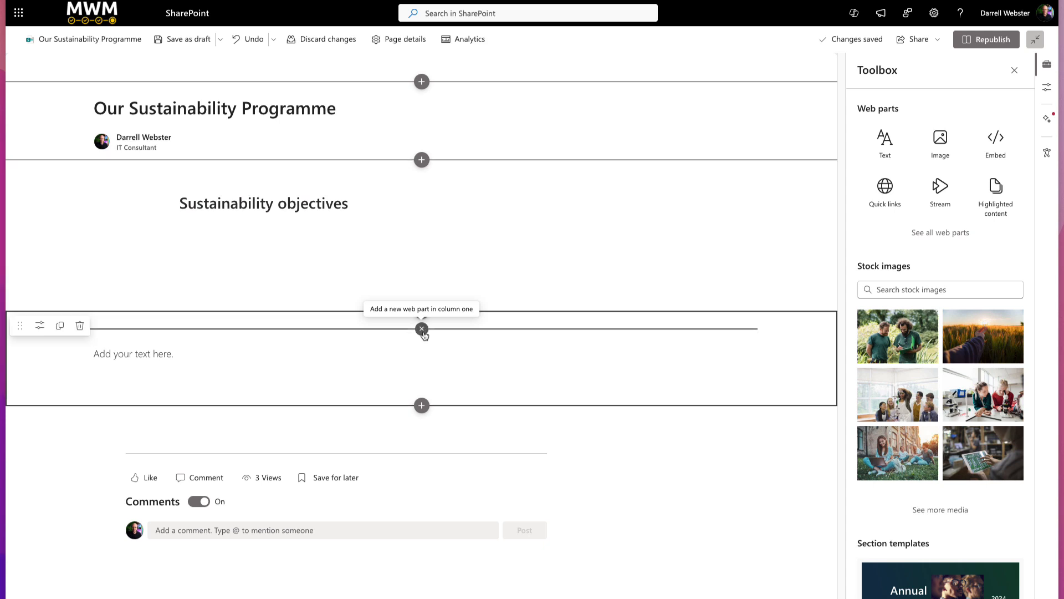
click(421, 329)
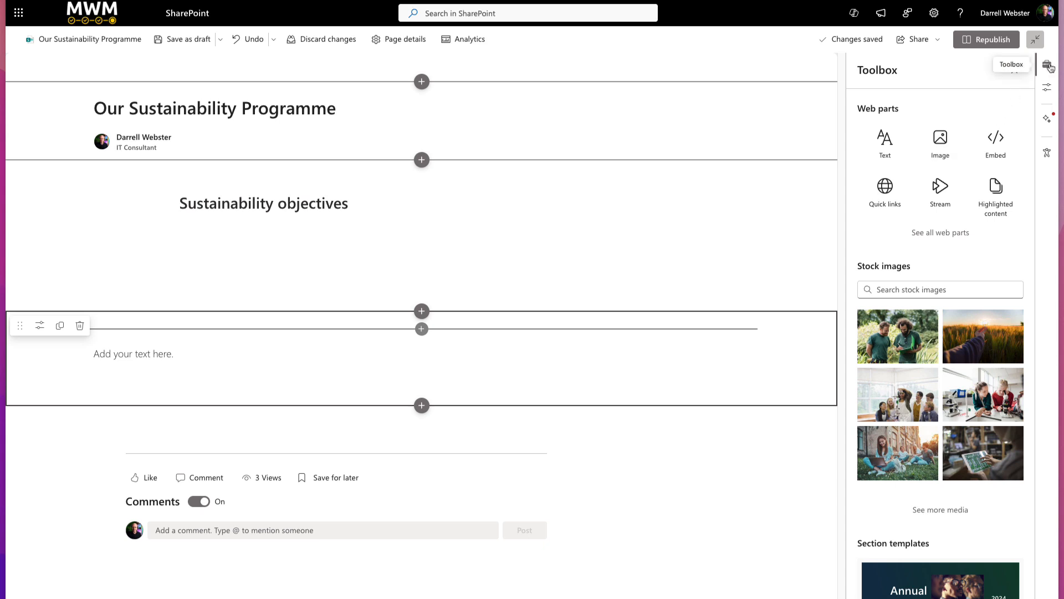
mouse_move(1048, 151)
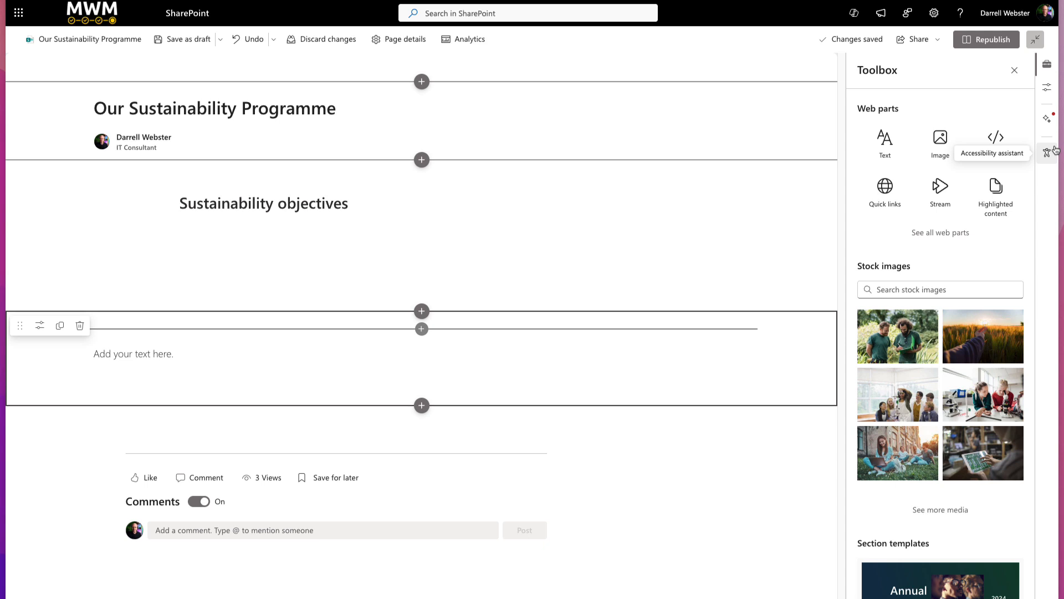
mouse_move(937, 242)
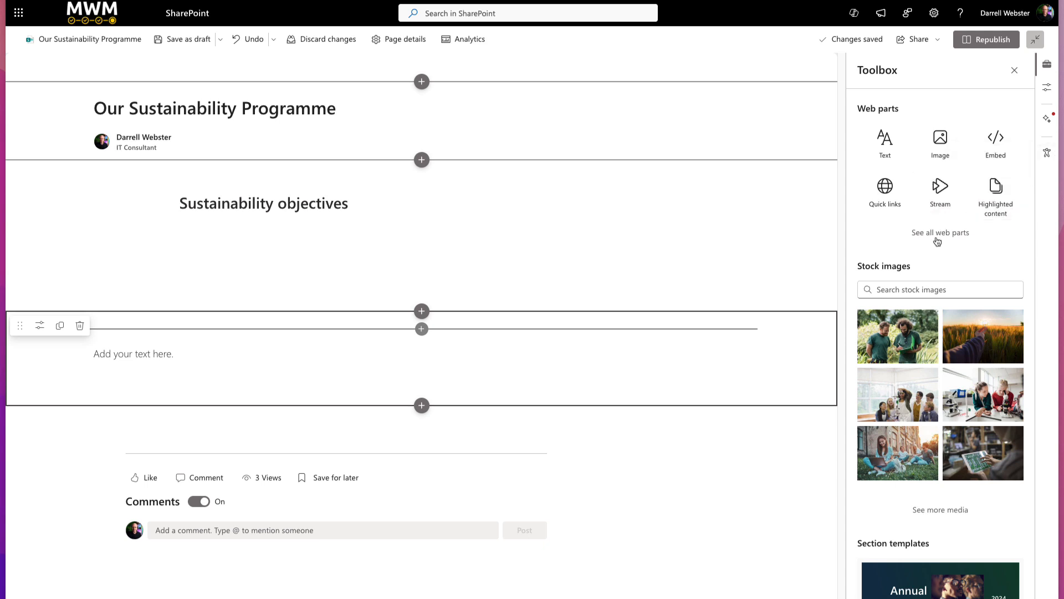
click(938, 232)
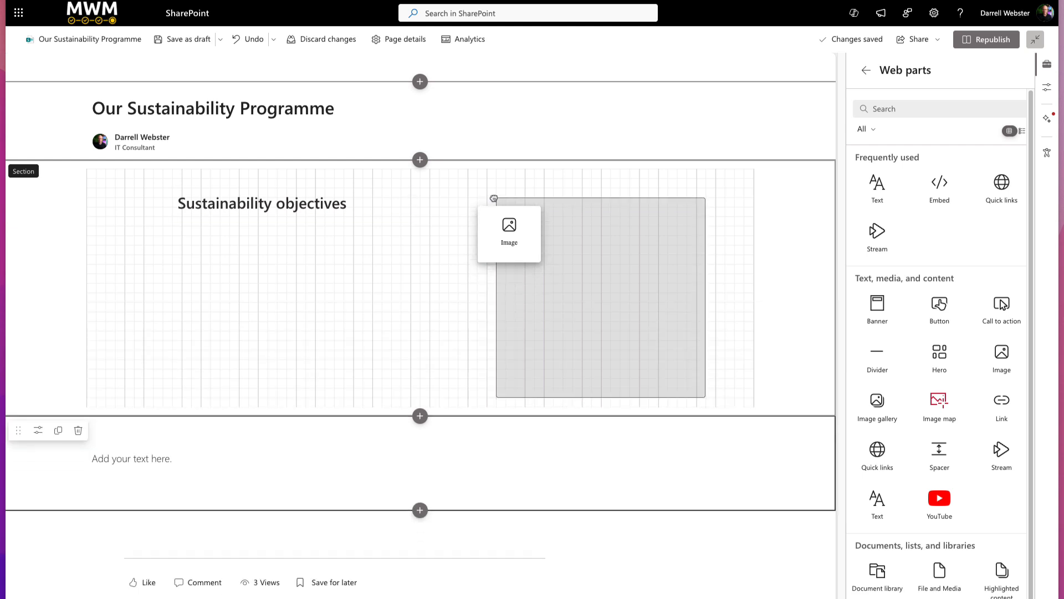
- Place the Image web part beside the heading and upload photo DSC02762-2.jpg into it
click(509, 225)
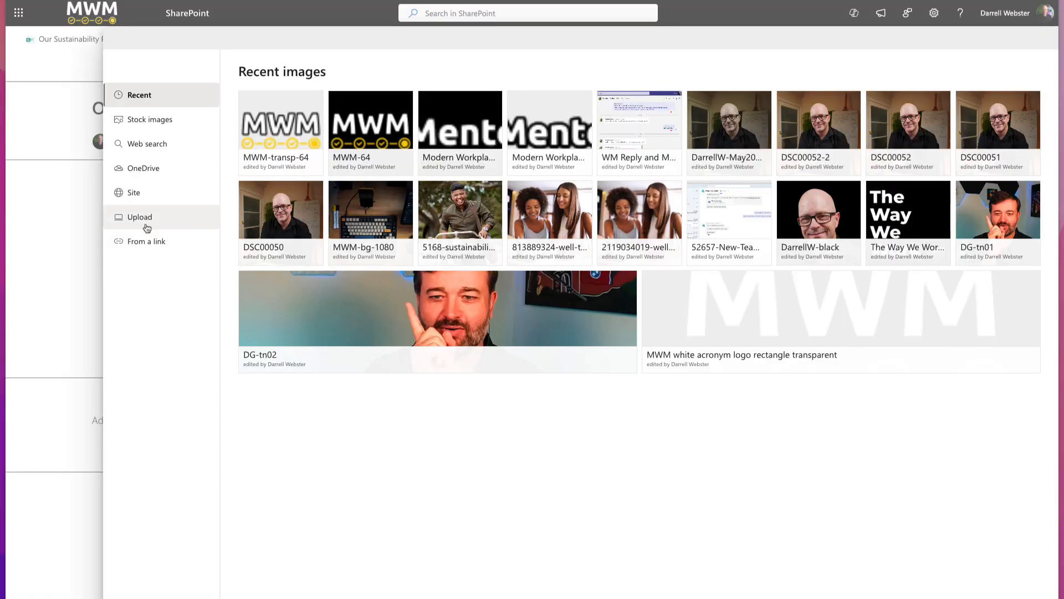
click(140, 217)
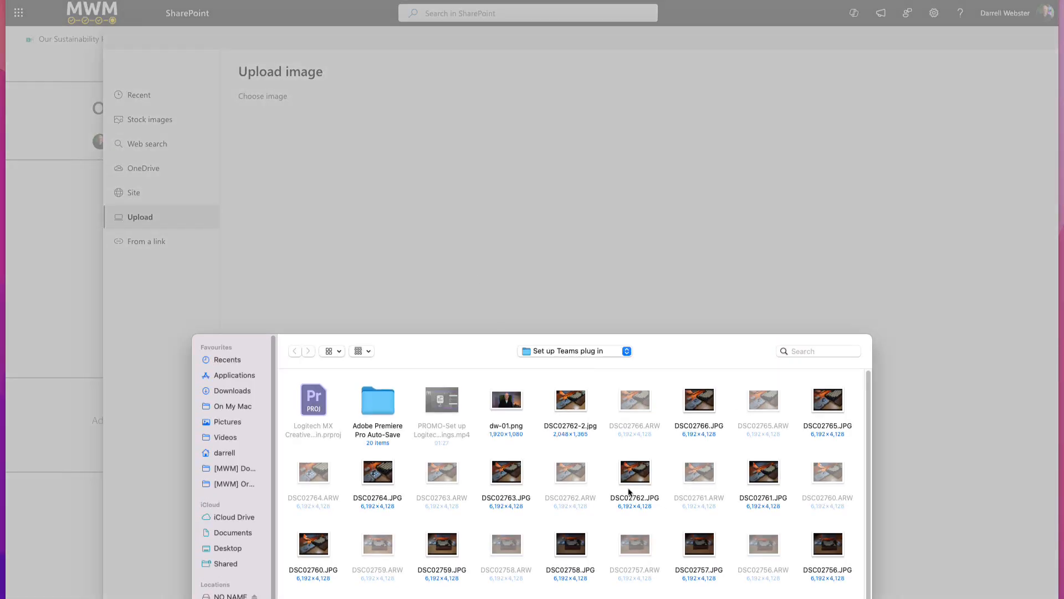
click(569, 398)
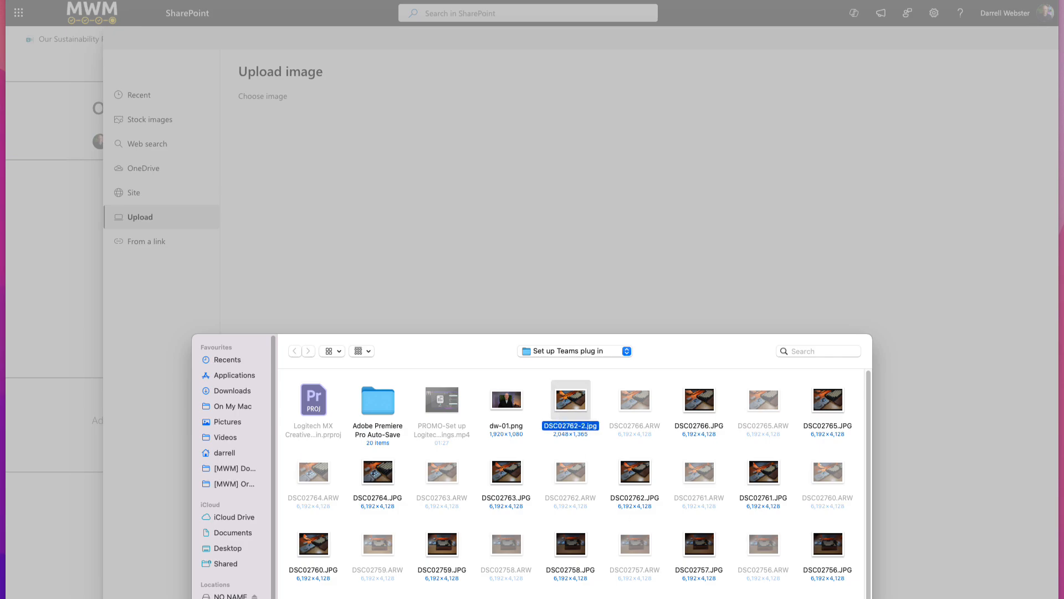
double_click(570, 399)
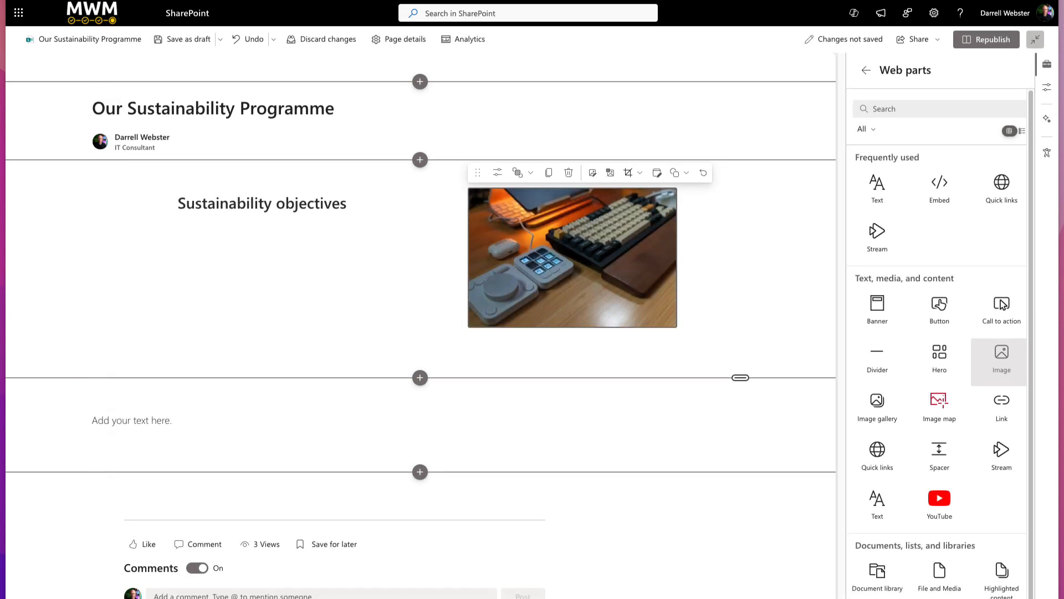
mouse_move(674, 173)
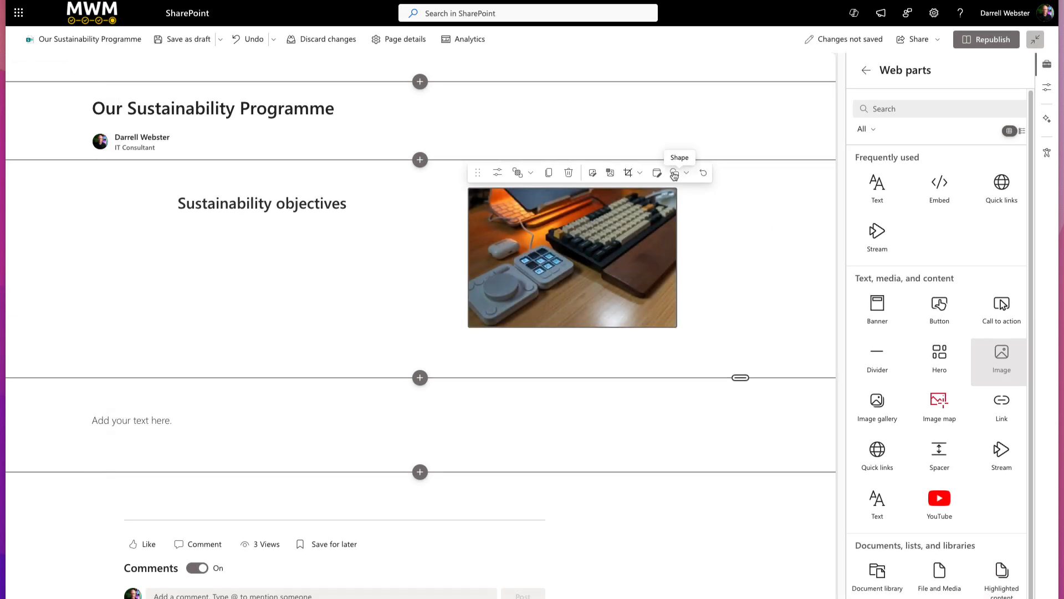
- Select the inserted photo and pick it up to reposition it beside the heading
click(673, 173)
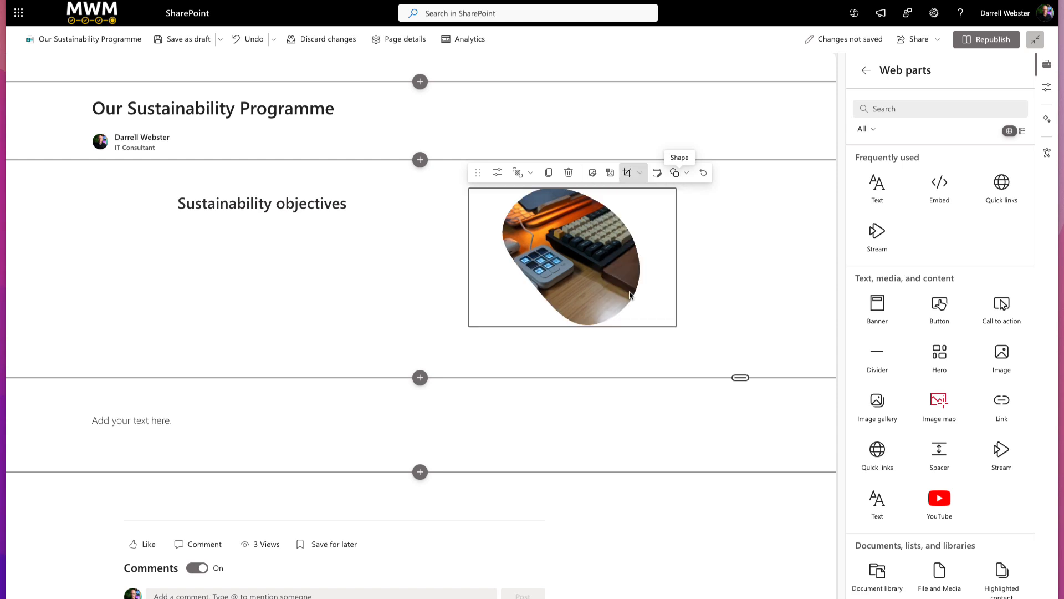
click(733, 288)
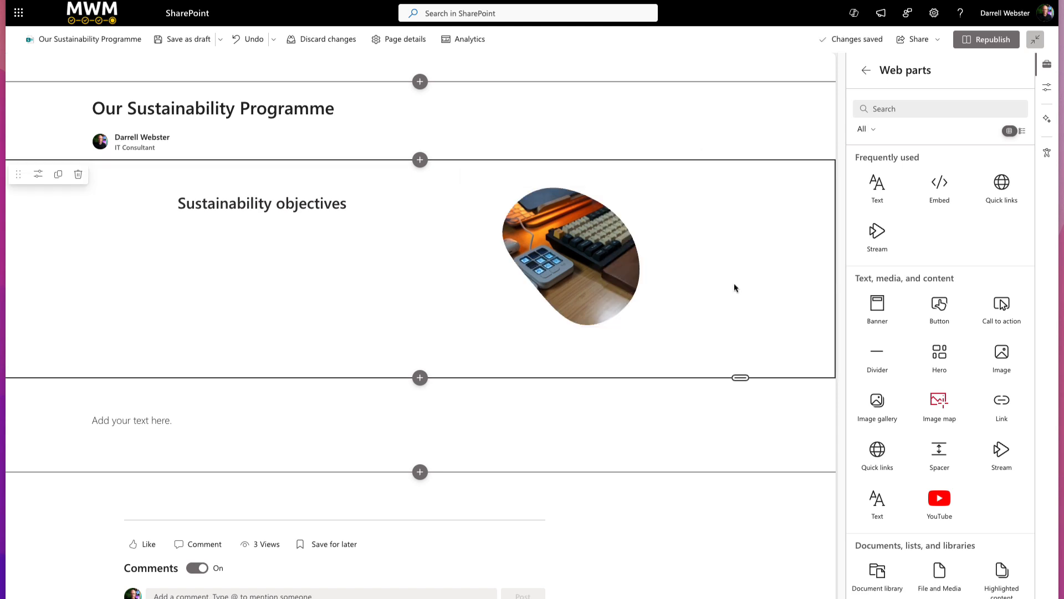
click(571, 256)
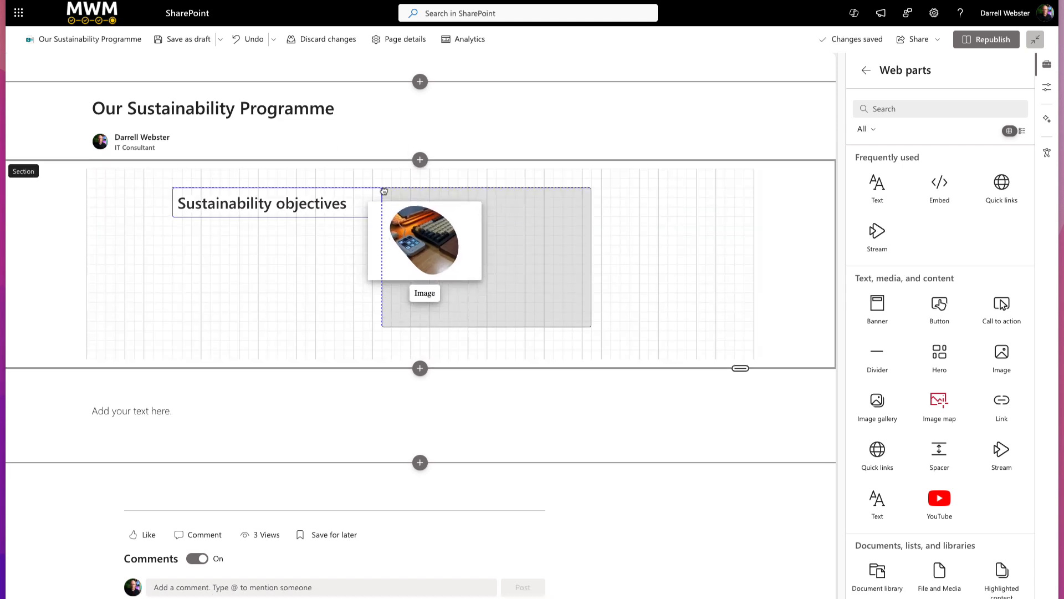
- Move the heading so it overlaps the image and bring it to the front via Arrange items
click(425, 240)
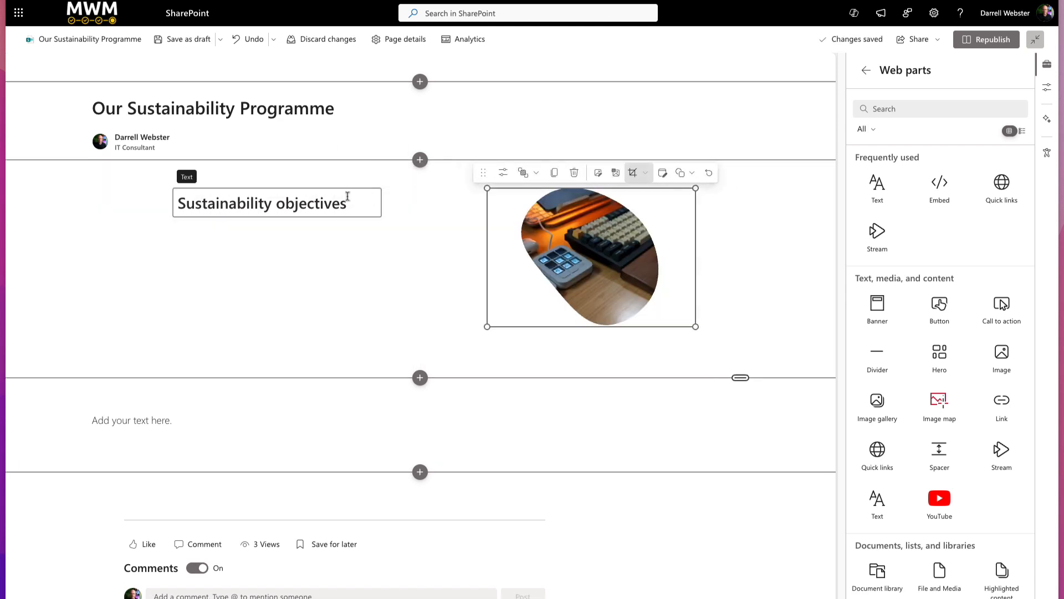
click(272, 202)
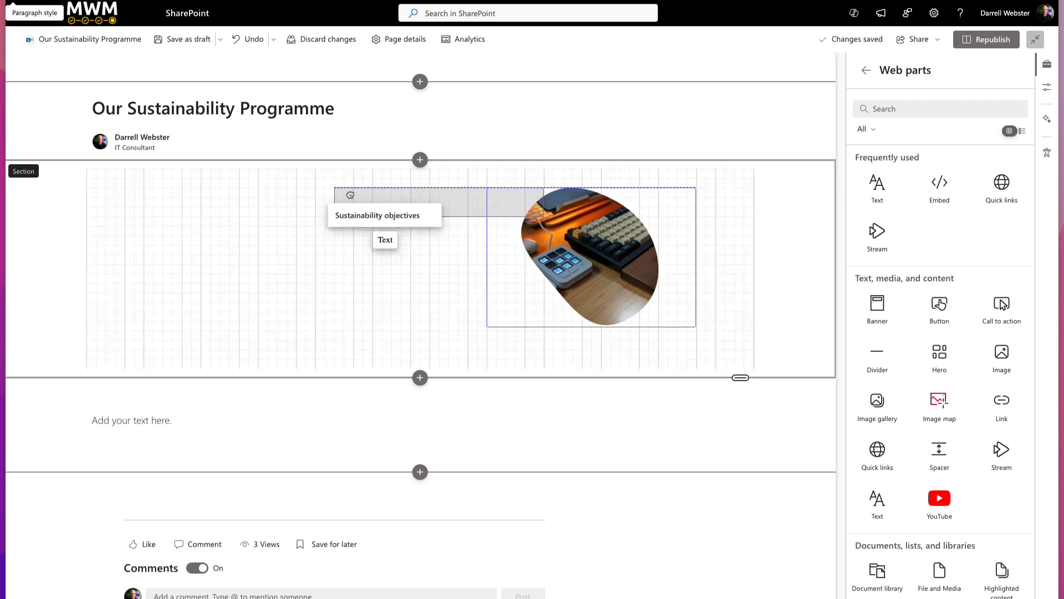
click(378, 222)
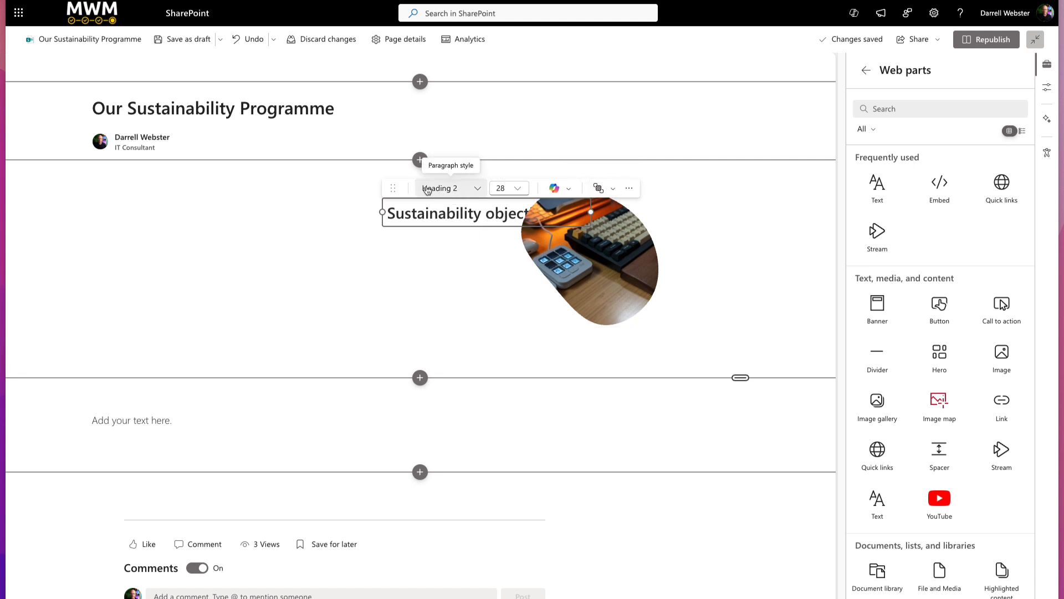
mouse_move(599, 188)
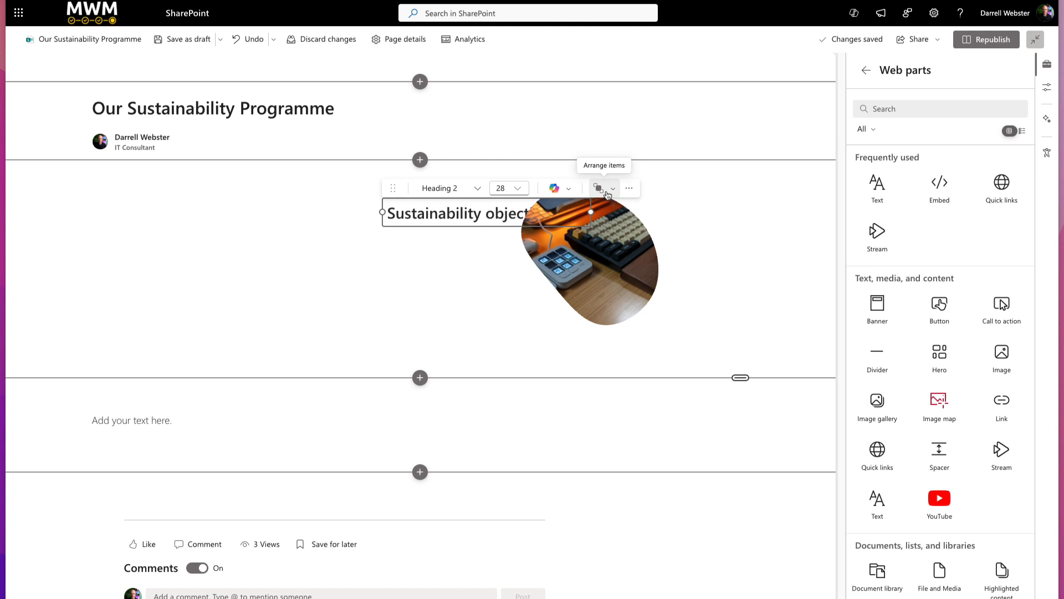
click(600, 188)
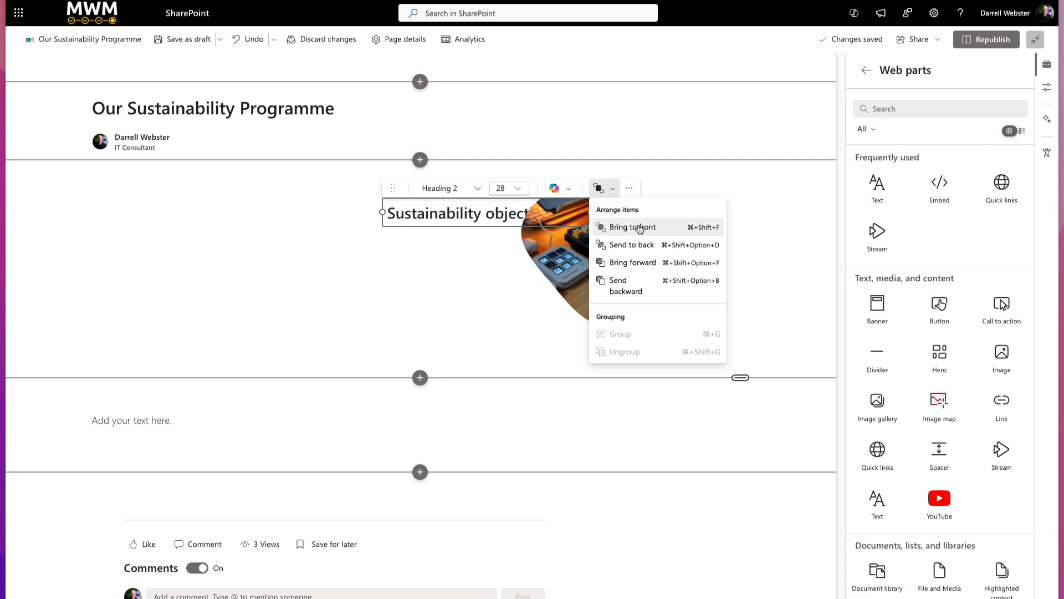
mouse_move(634, 263)
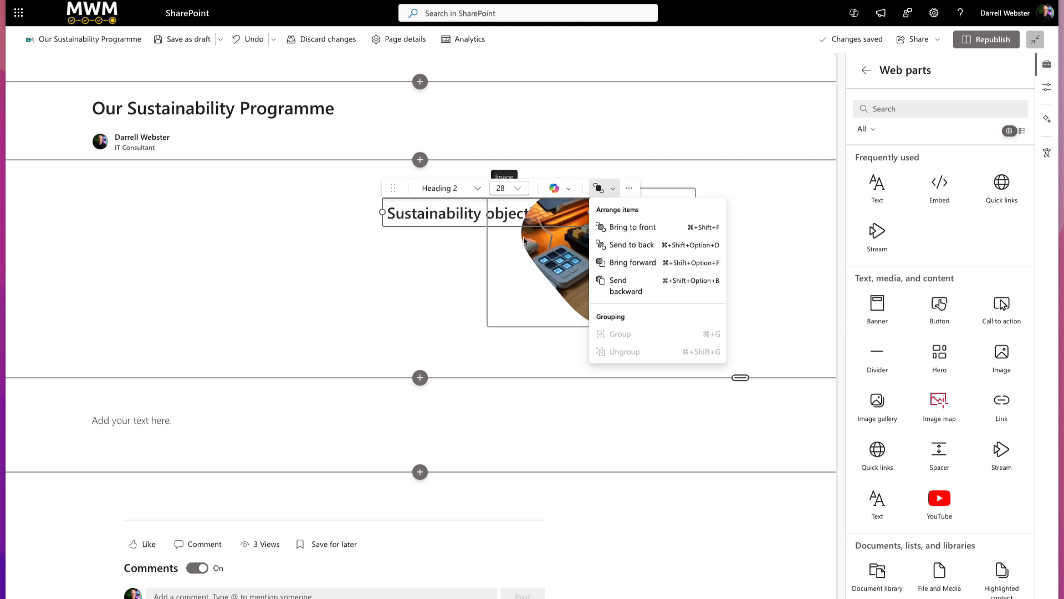
mouse_move(633, 262)
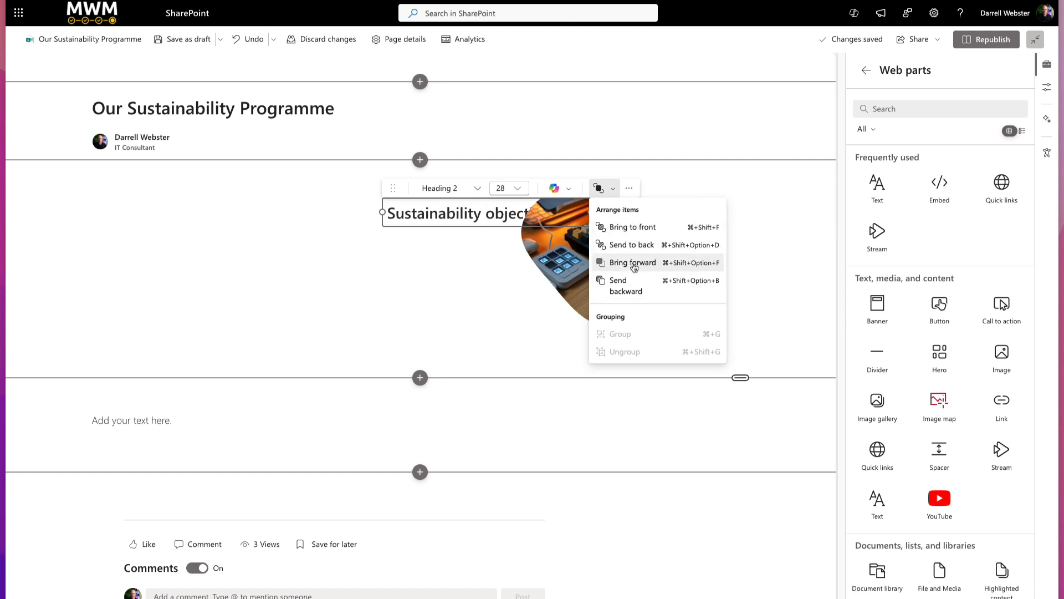
mouse_move(632, 227)
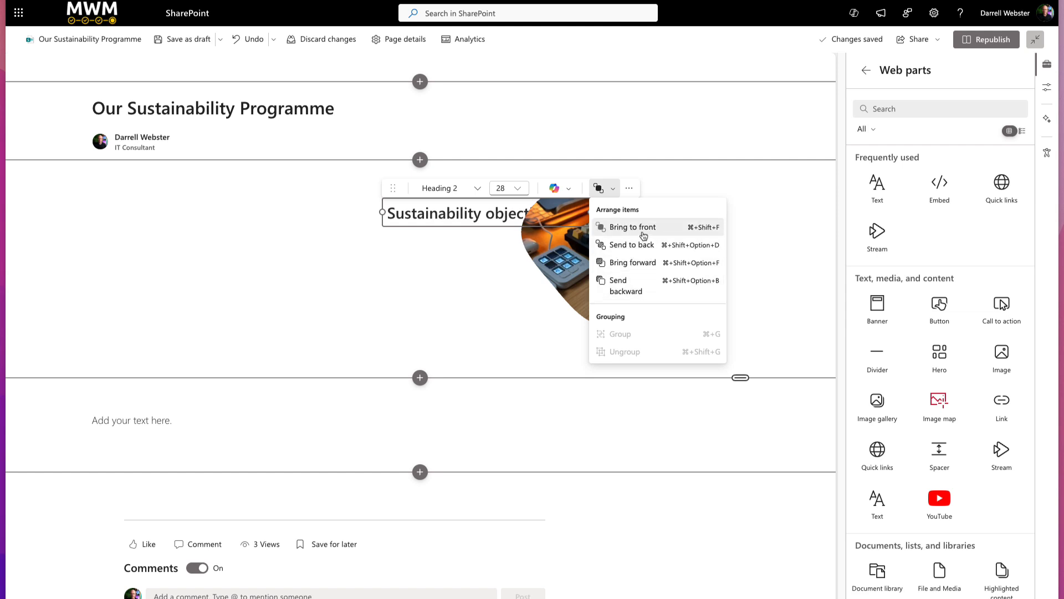
click(631, 226)
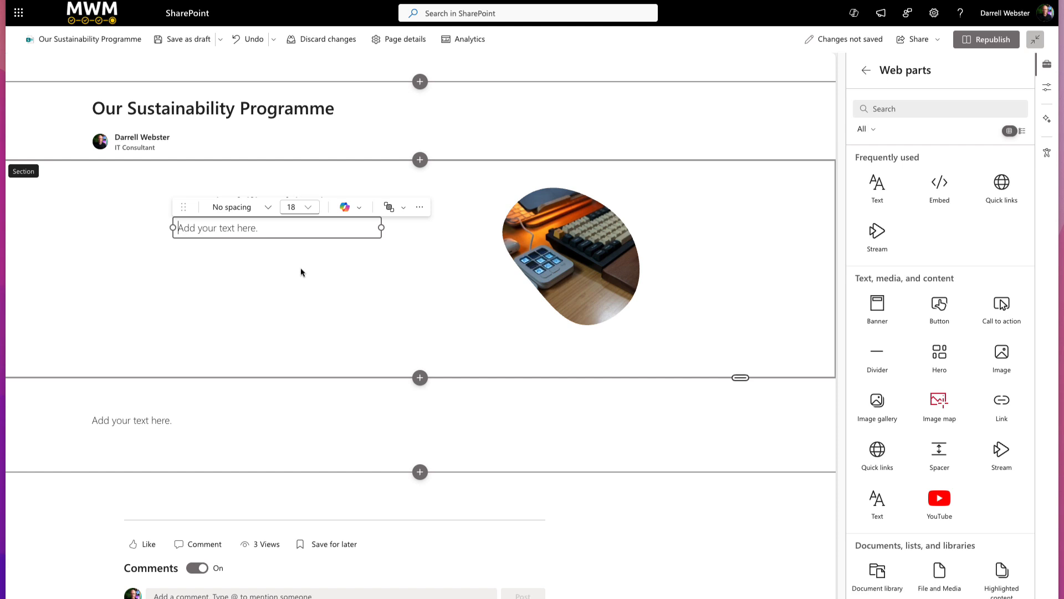
mouse_move(939, 362)
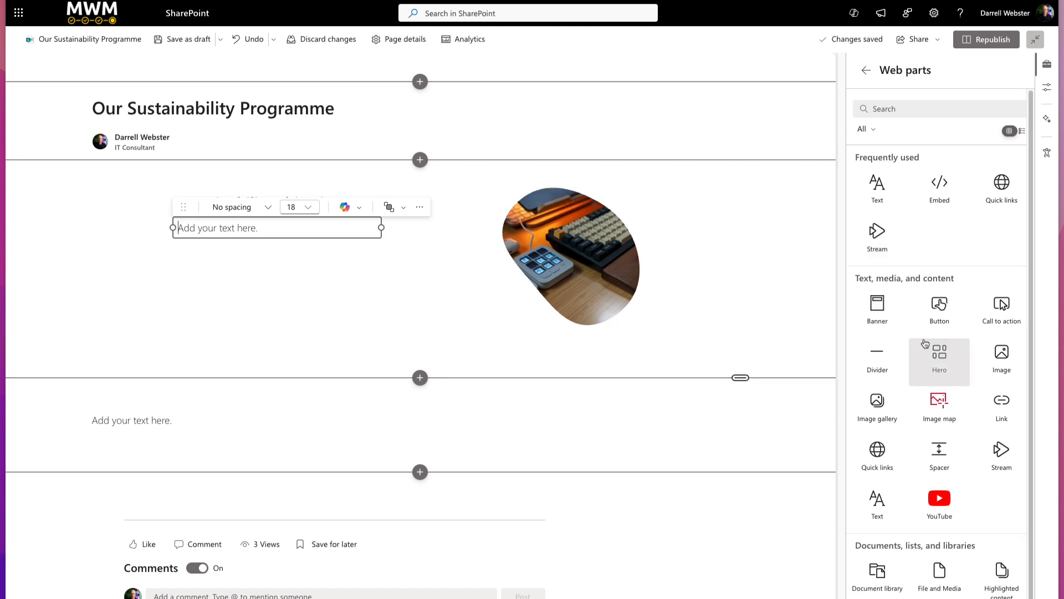
mouse_move(939, 407)
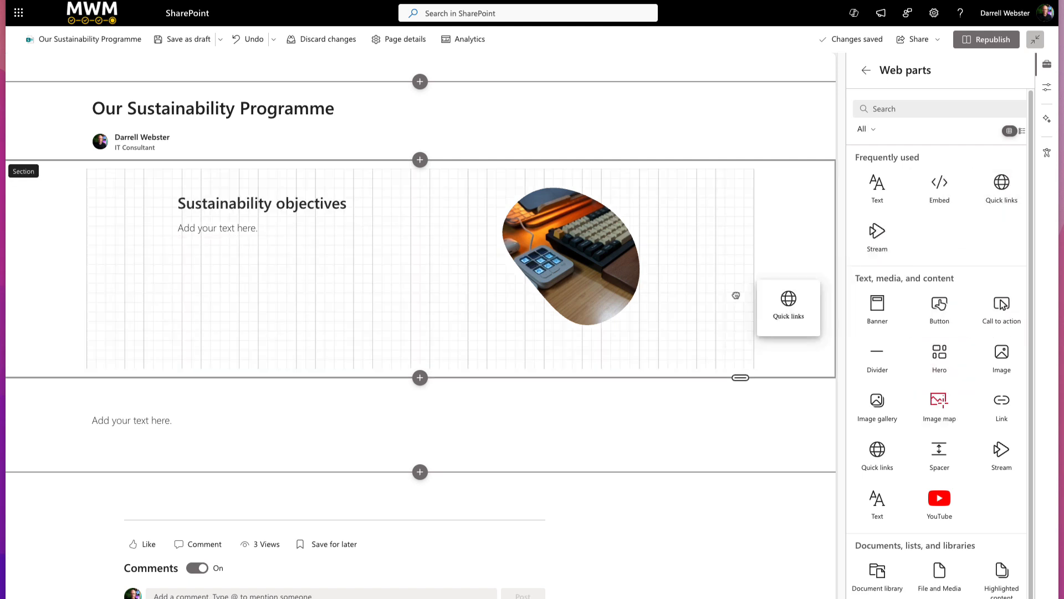
- Place a Quick links web part in the section below the image
click(789, 307)
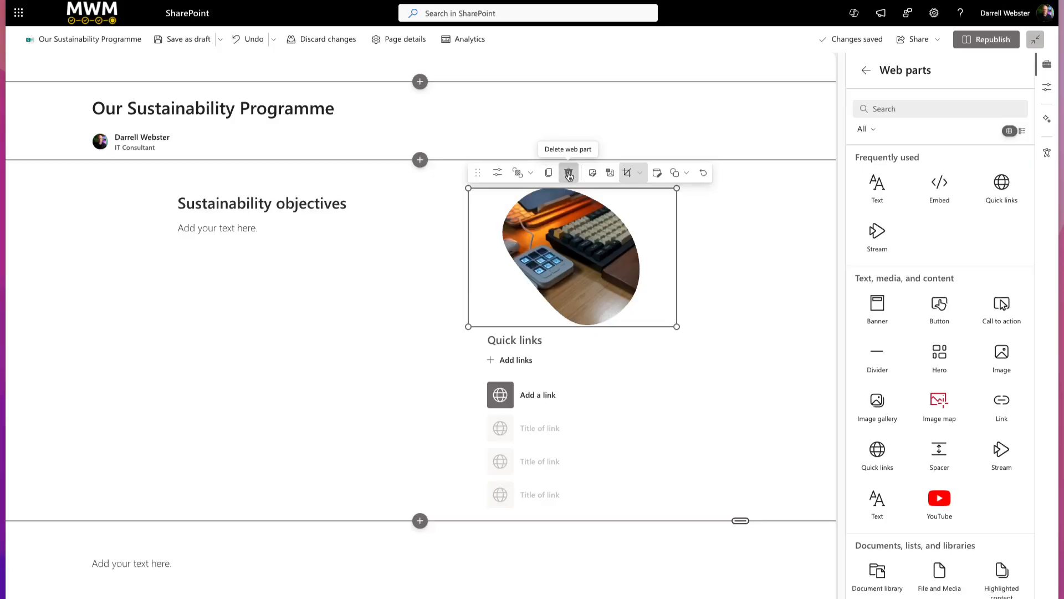
- Delete the blob image from the flexible section
click(567, 172)
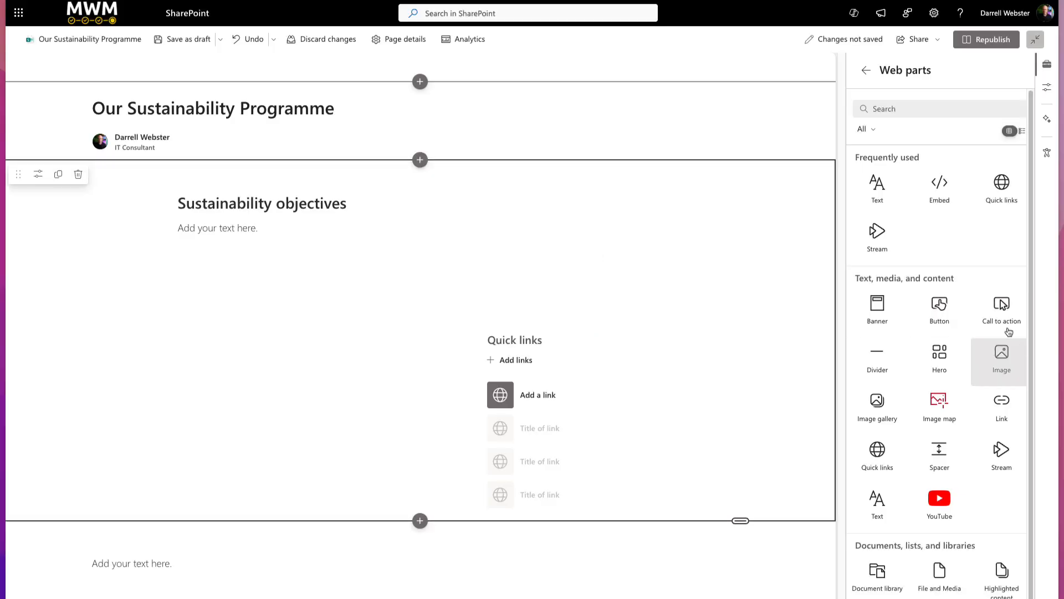
mouse_move(939, 503)
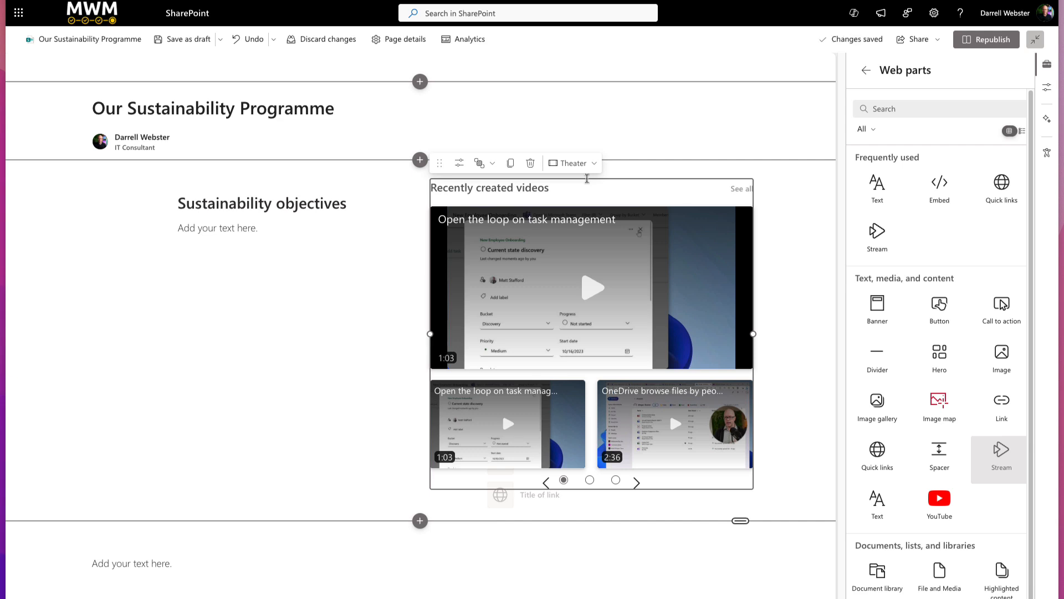
mouse_move(550, 180)
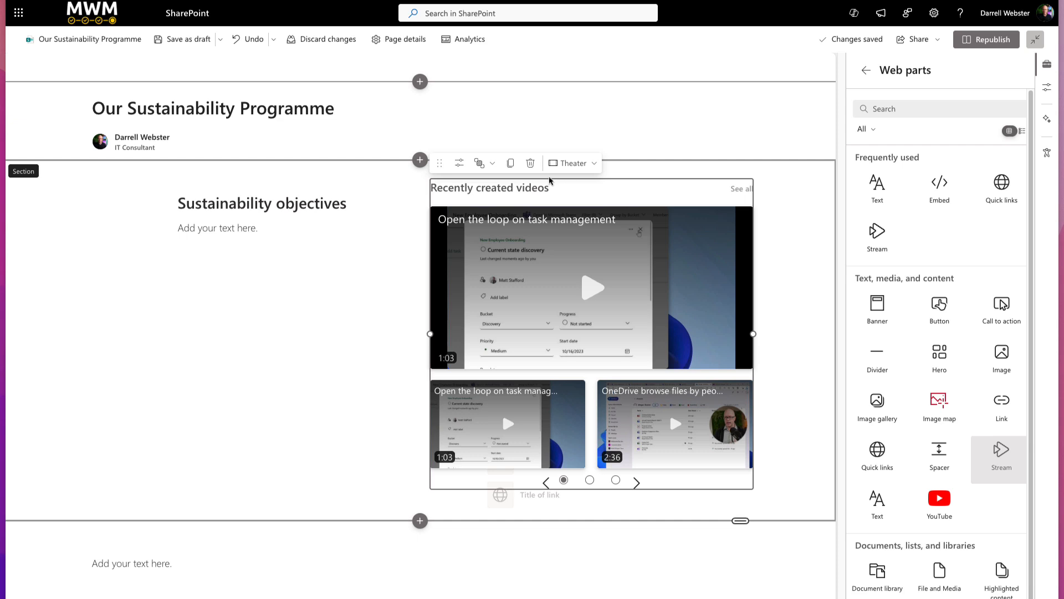
- Set the Stream source to the single 'Sustainability project' video and place it above Quick links
click(459, 163)
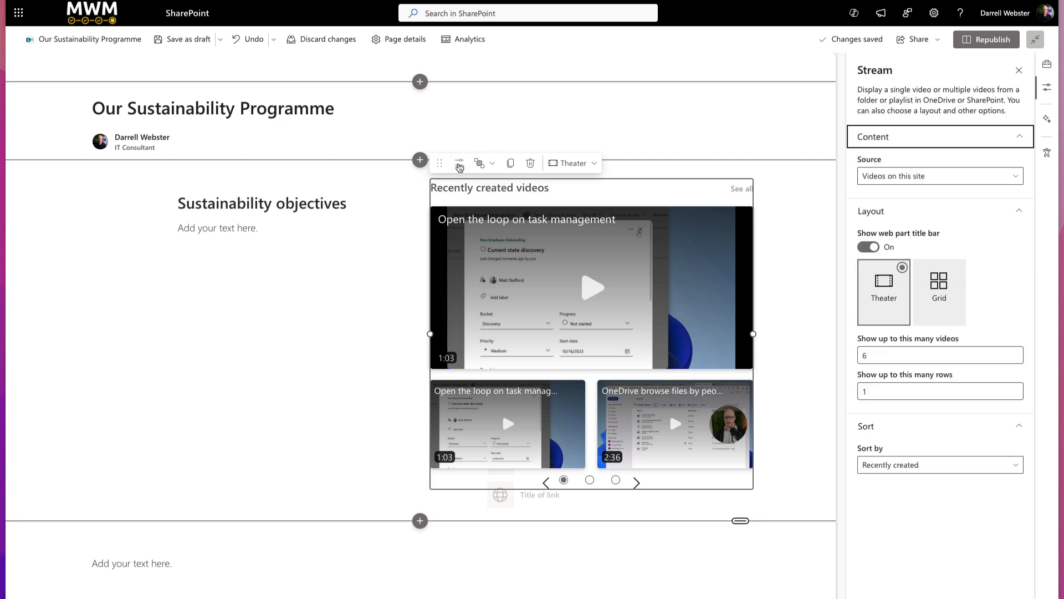
click(939, 177)
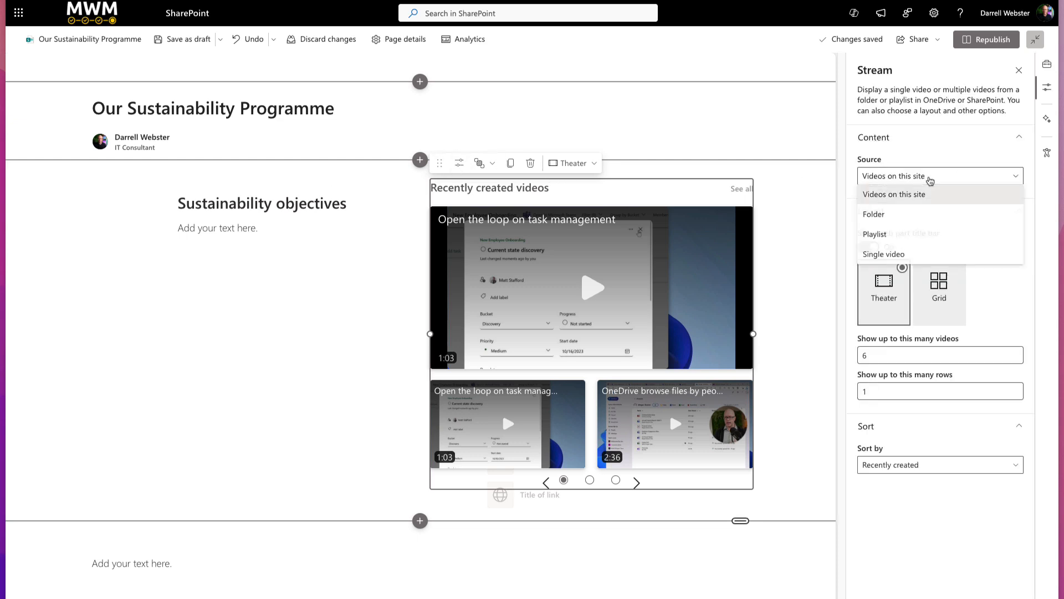
click(884, 253)
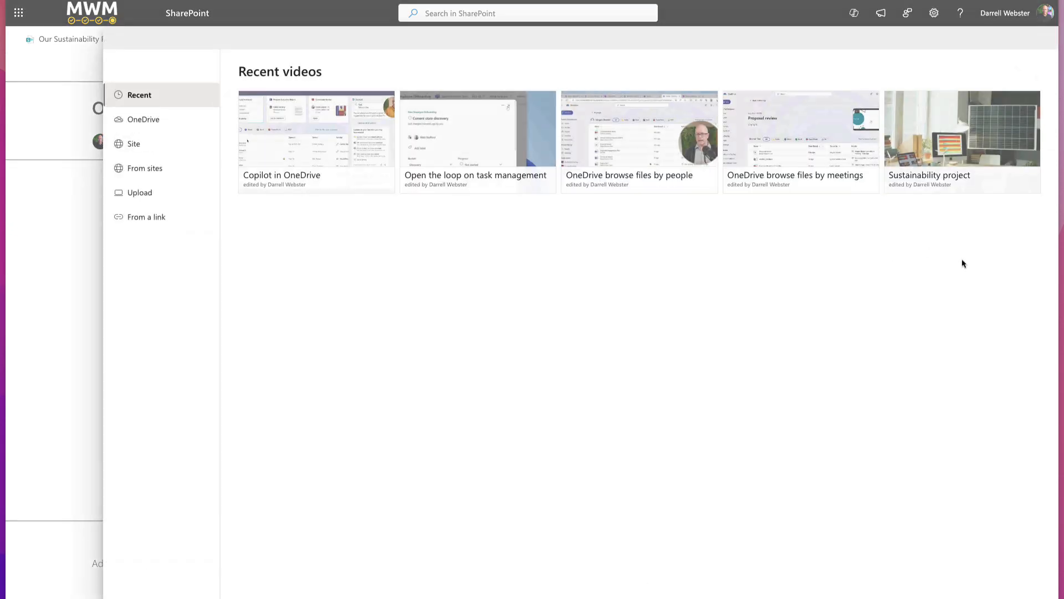
click(961, 140)
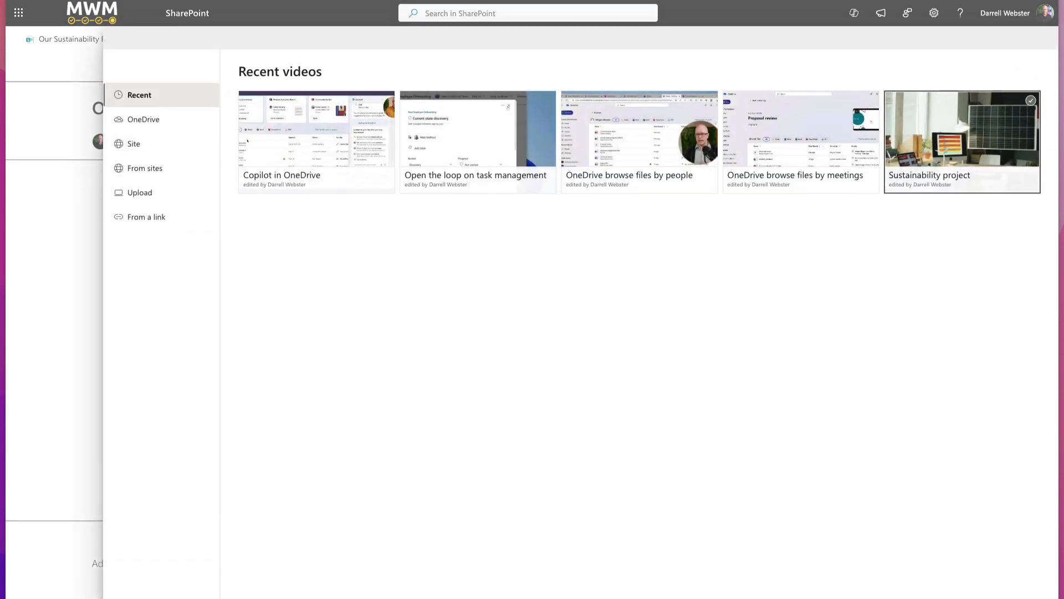
click(961, 128)
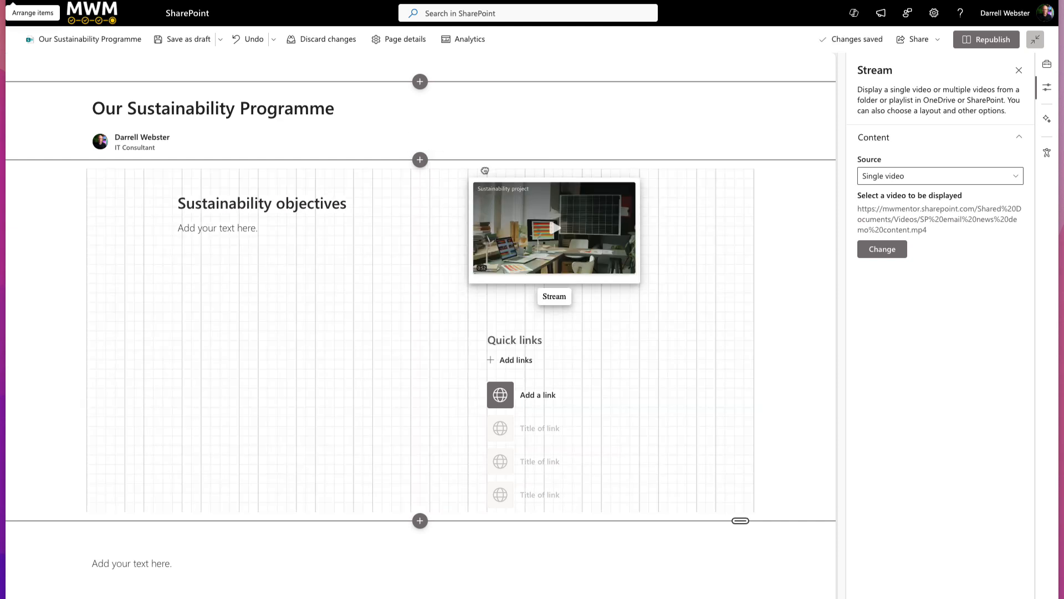
click(554, 227)
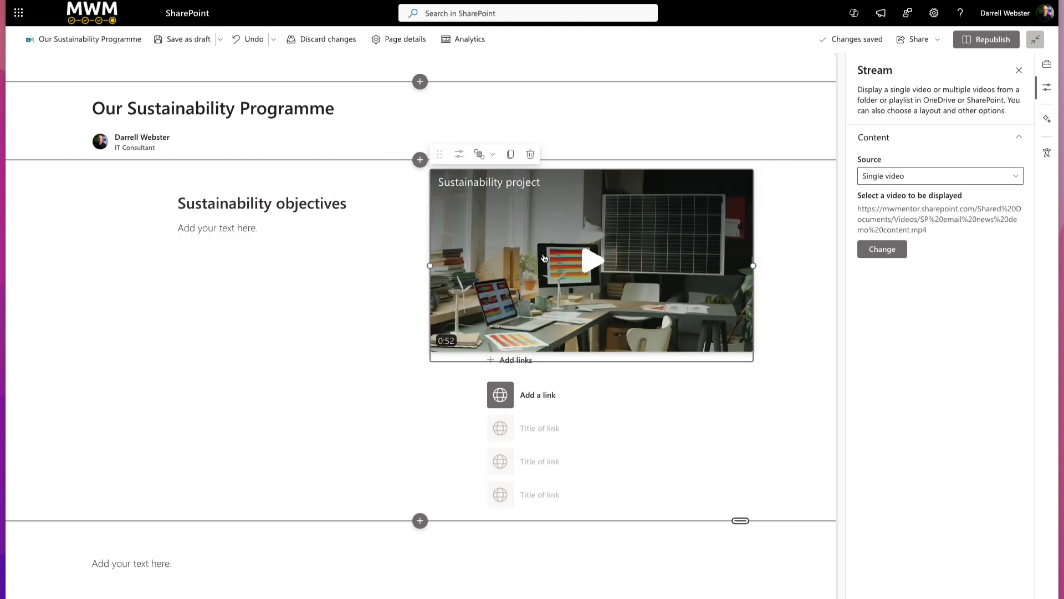